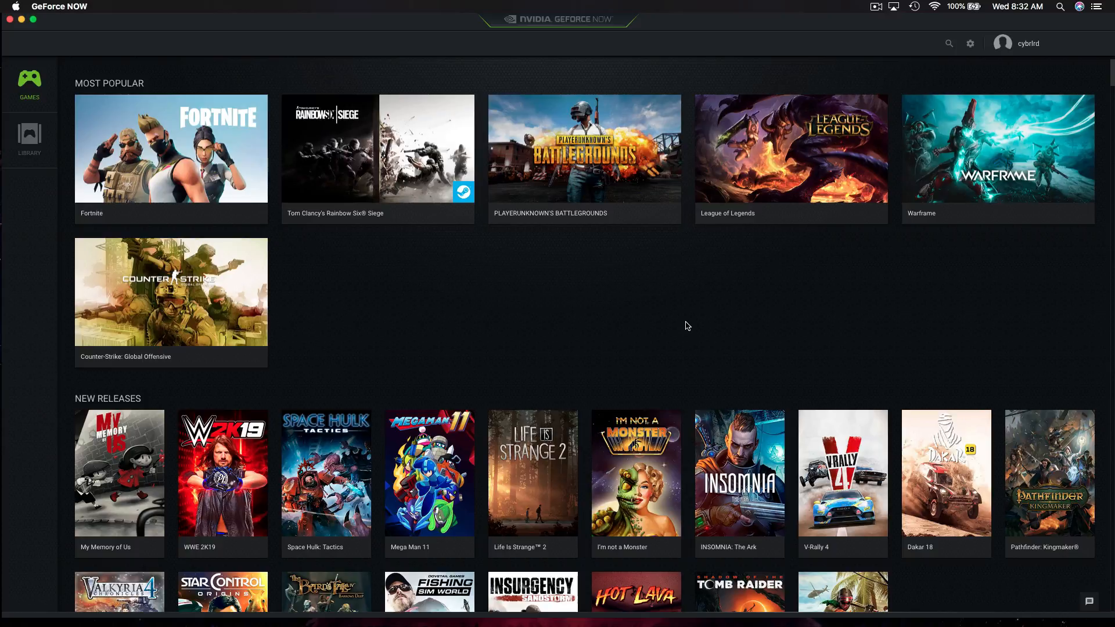
pyautogui.moveTo(1079, 43)
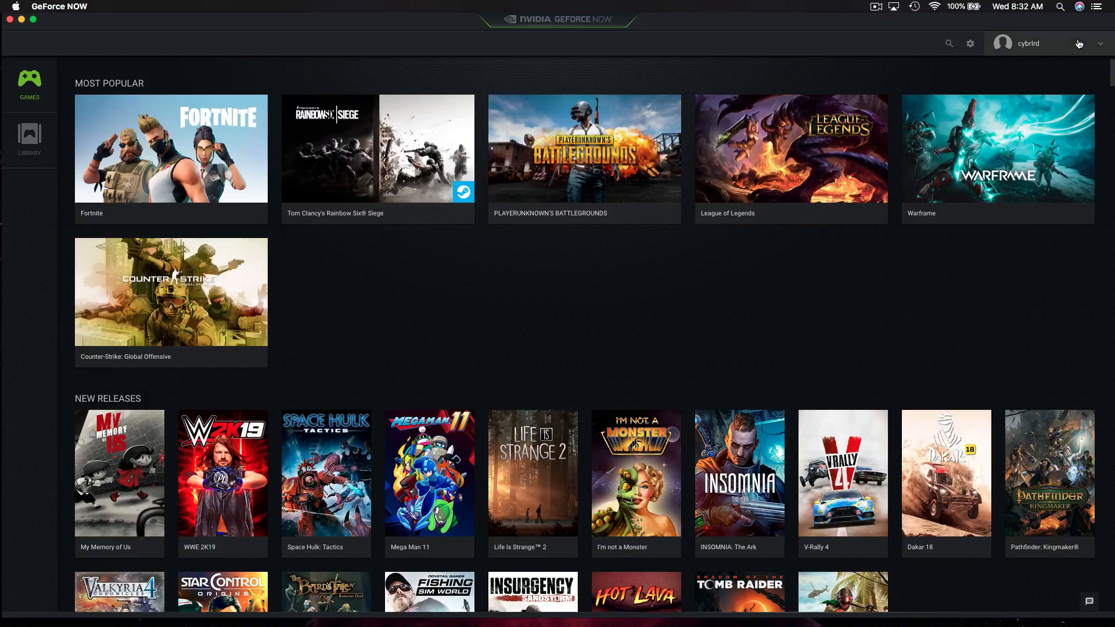
# Launch a streamed Steam session from the GeForce NOW account menu.
pyautogui.click(1102, 43)
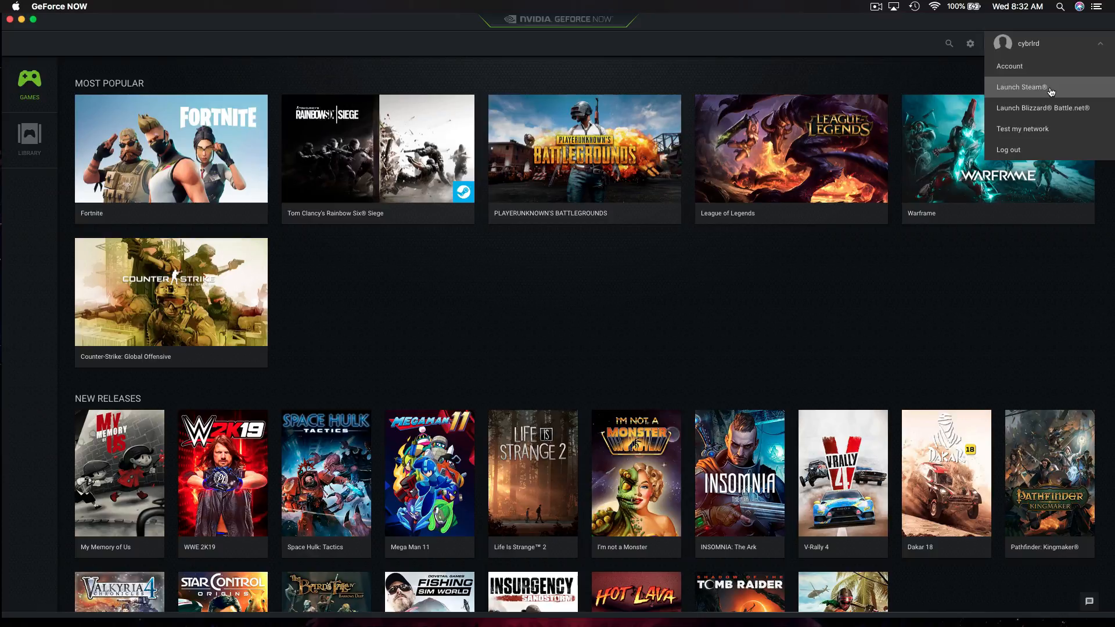
pyautogui.click(1021, 87)
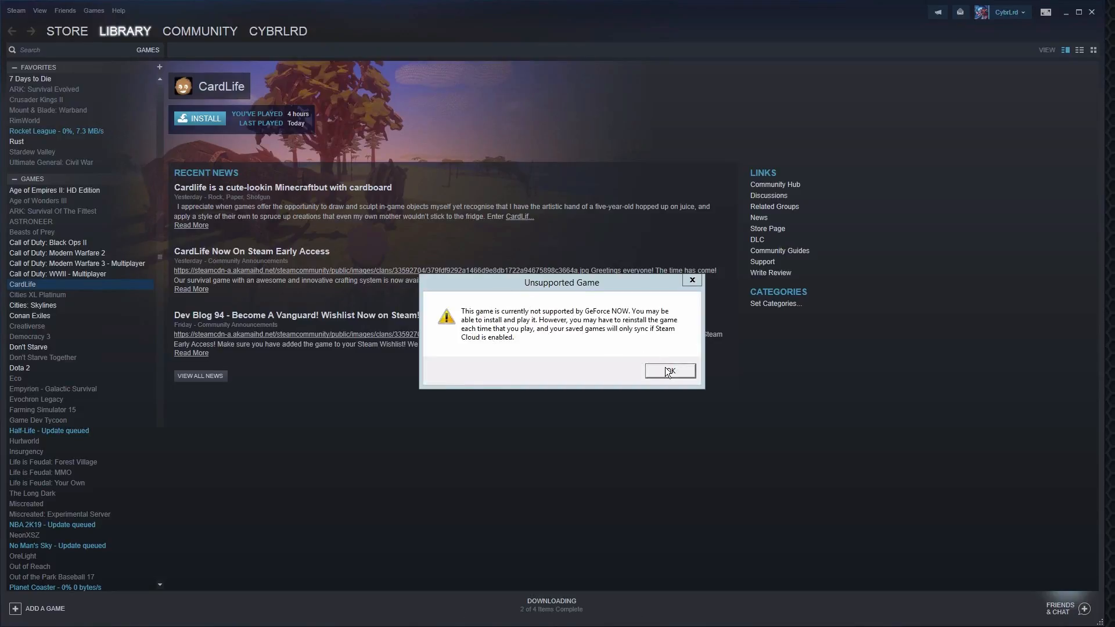
# Install CardLife with default settings, accepting the license and dismissing the unsupported-game warnings.
pyautogui.click(669, 371)
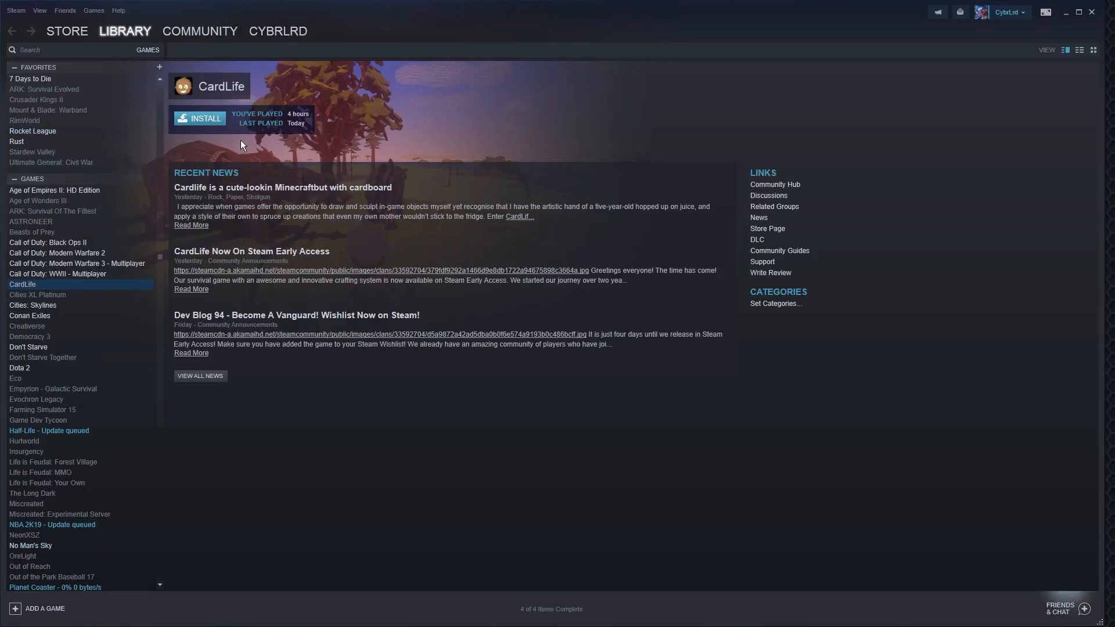
pyautogui.click(204, 119)
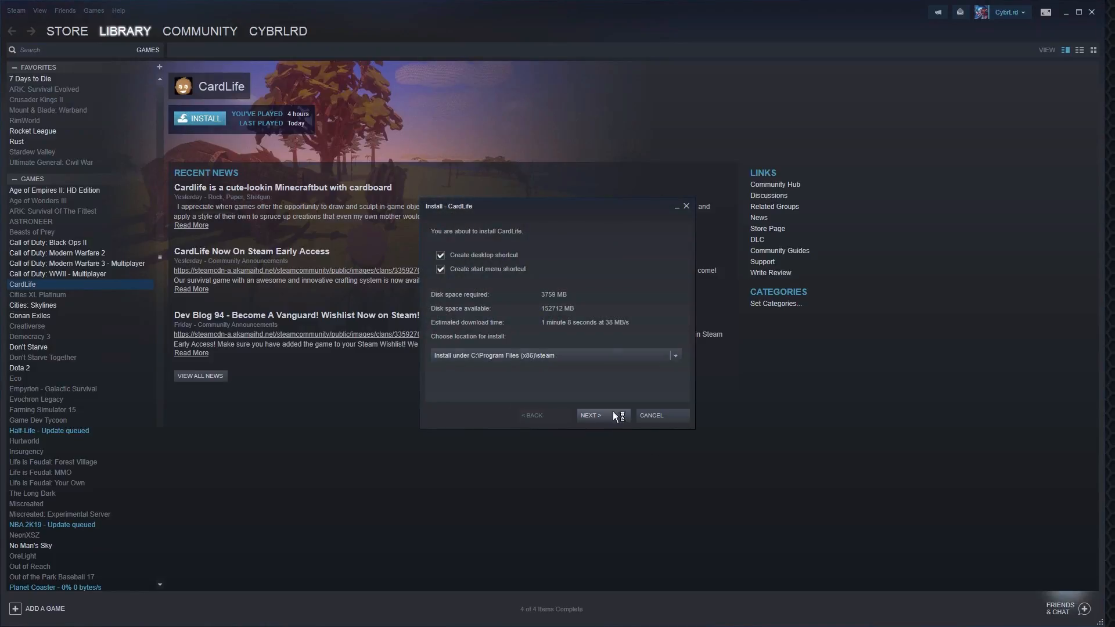
pyautogui.click(591, 416)
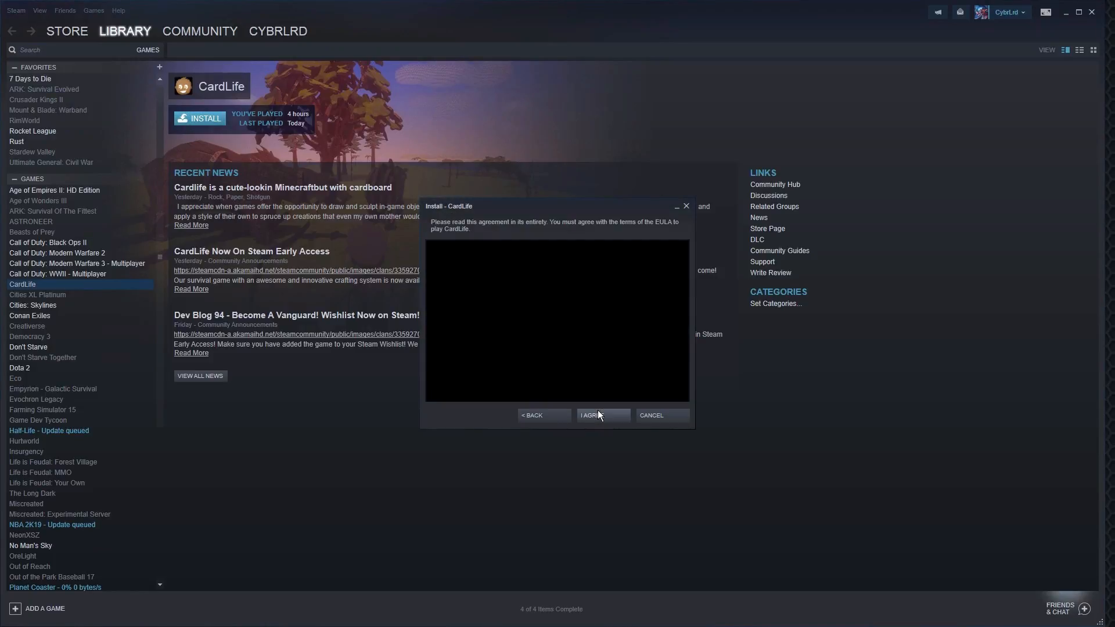
pyautogui.click(603, 416)
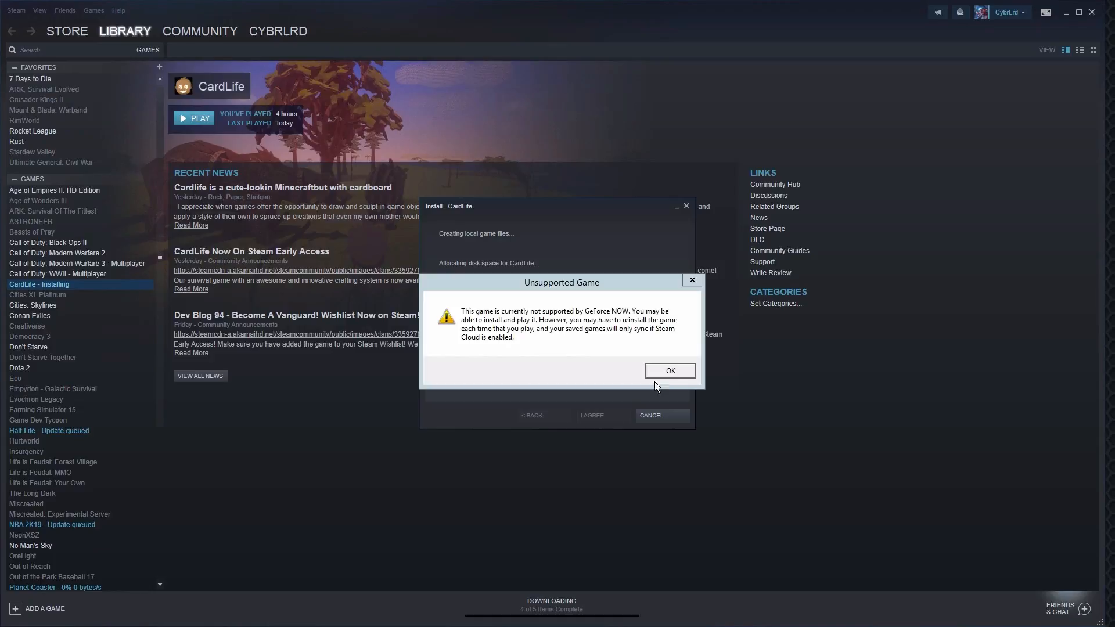
pyautogui.click(669, 371)
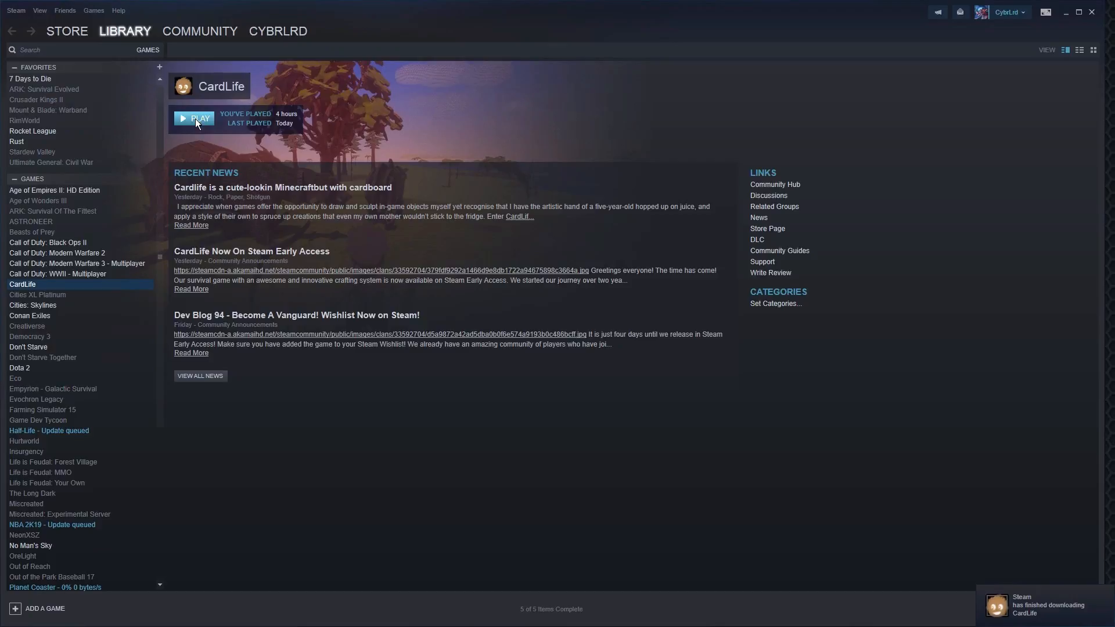
pyautogui.click(194, 118)
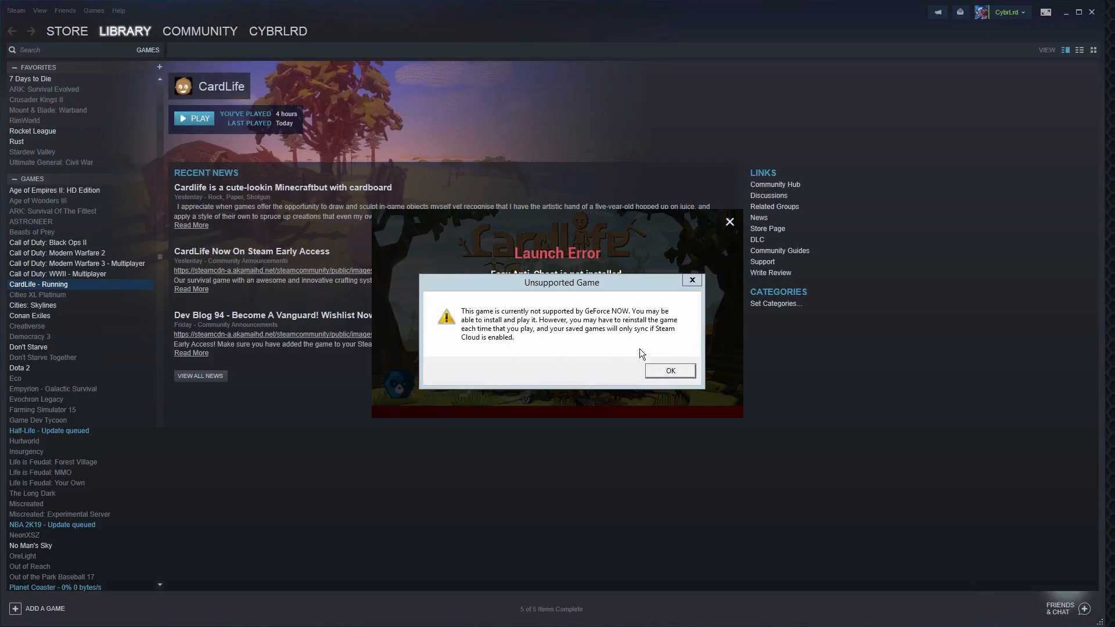
pyautogui.click(669, 370)
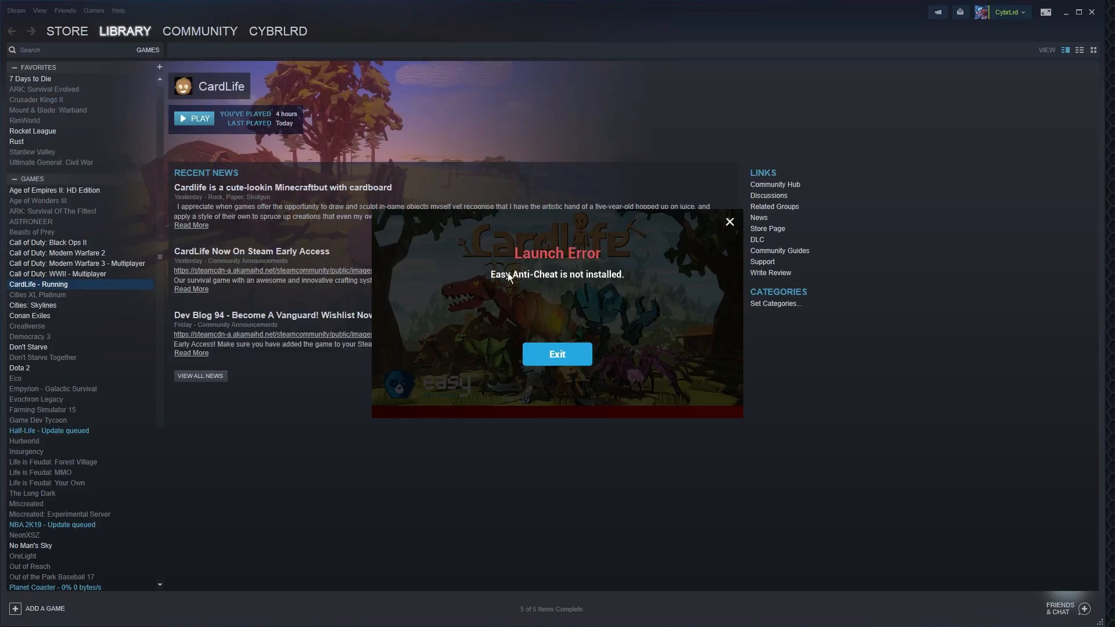
pyautogui.click(556, 354)
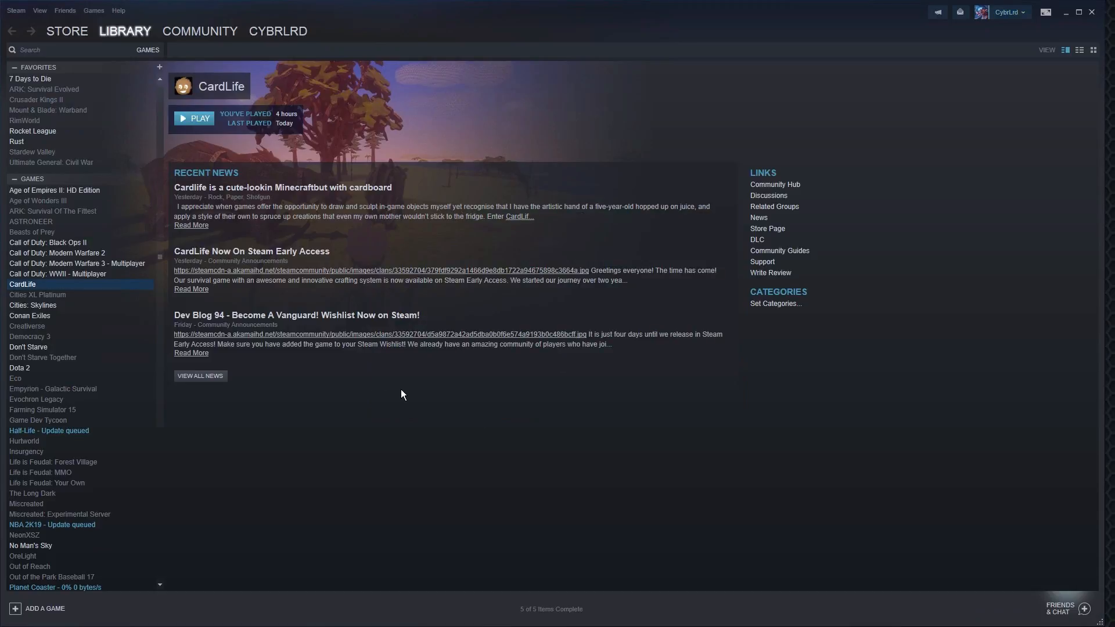
pyautogui.moveTo(38, 154)
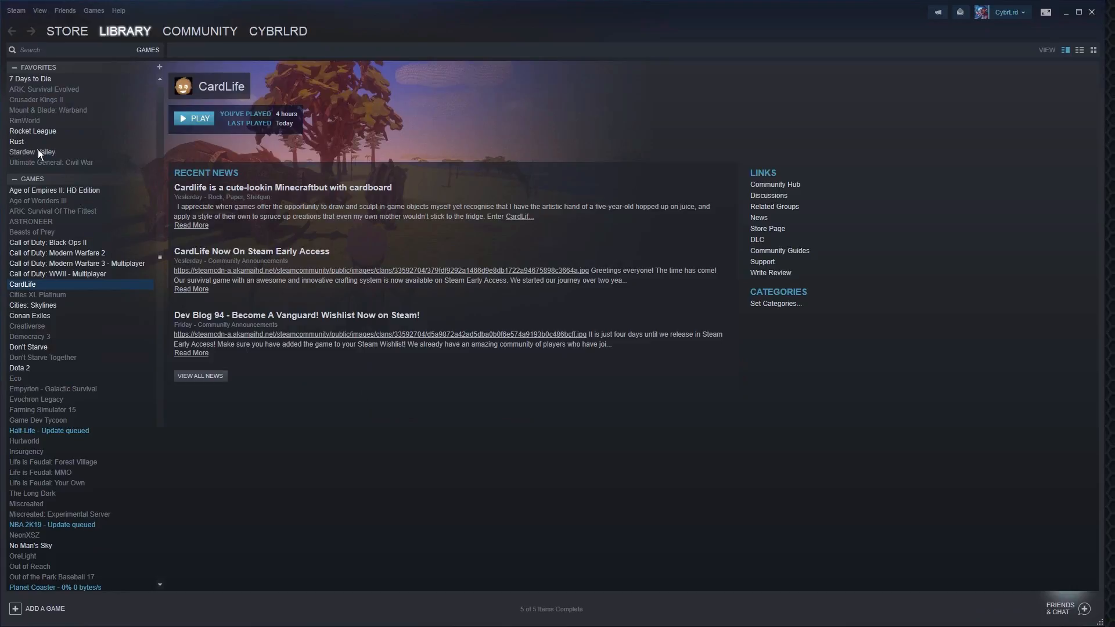
pyautogui.click(15, 142)
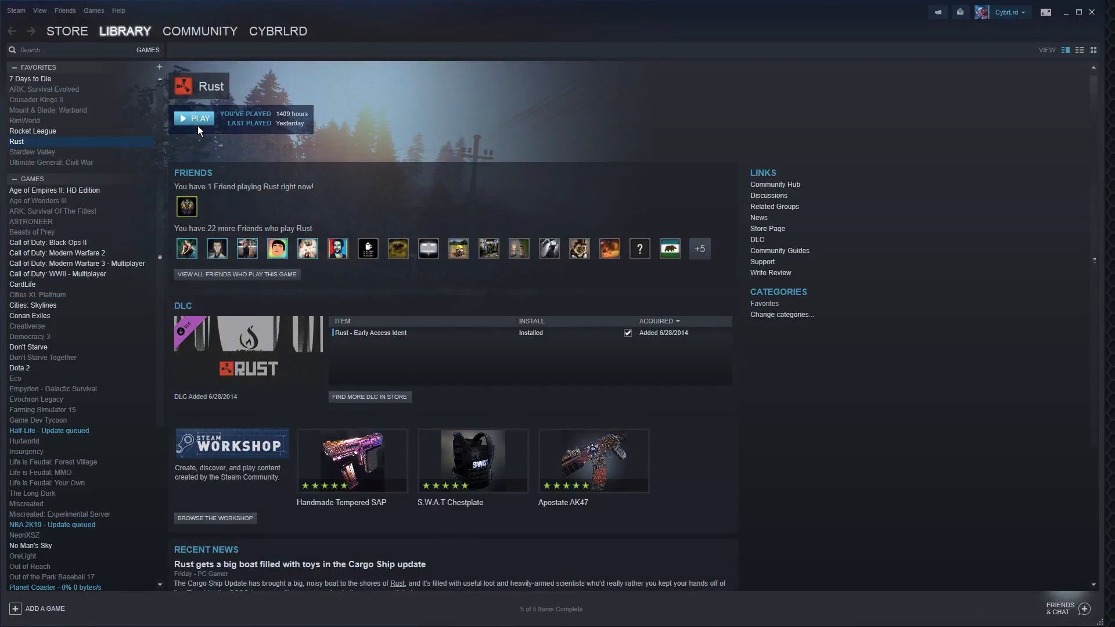
pyautogui.click(194, 119)
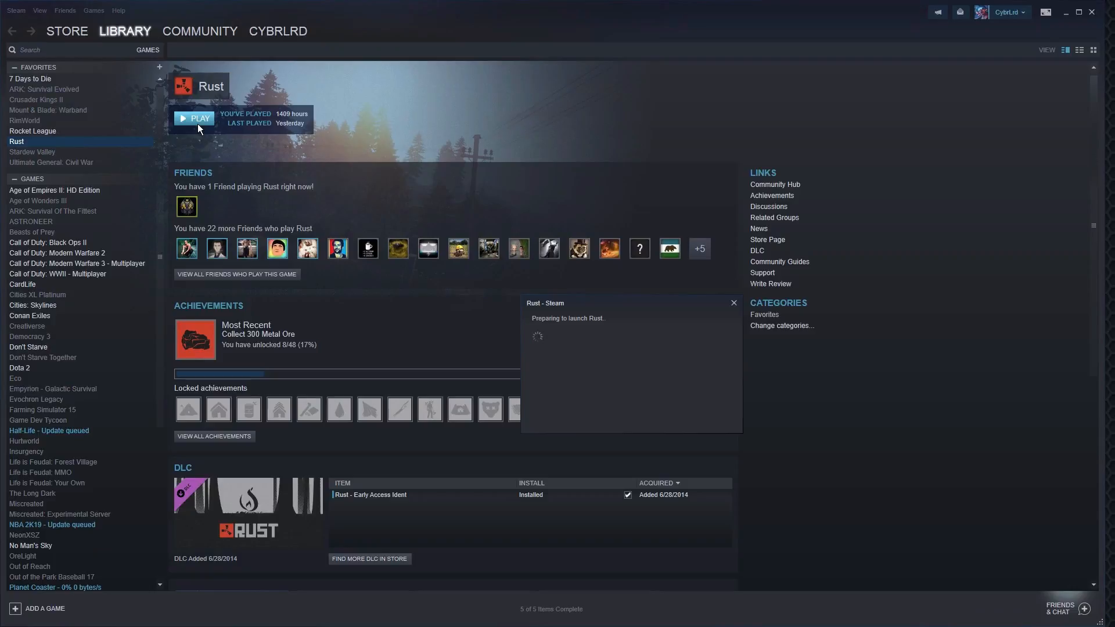
pyautogui.click(194, 118)
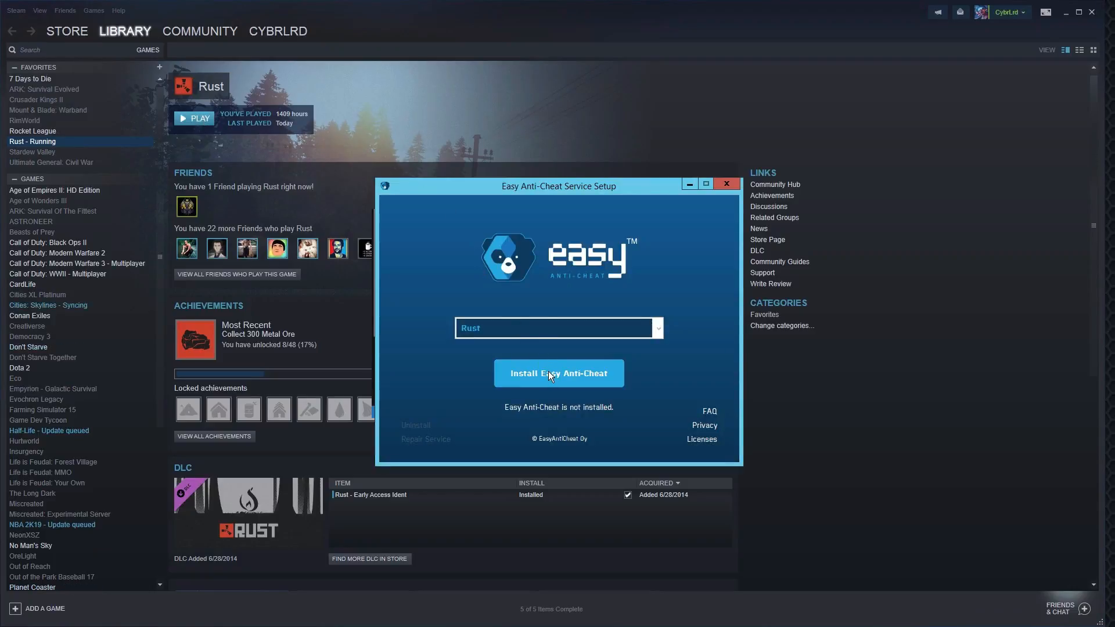
pyautogui.click(559, 373)
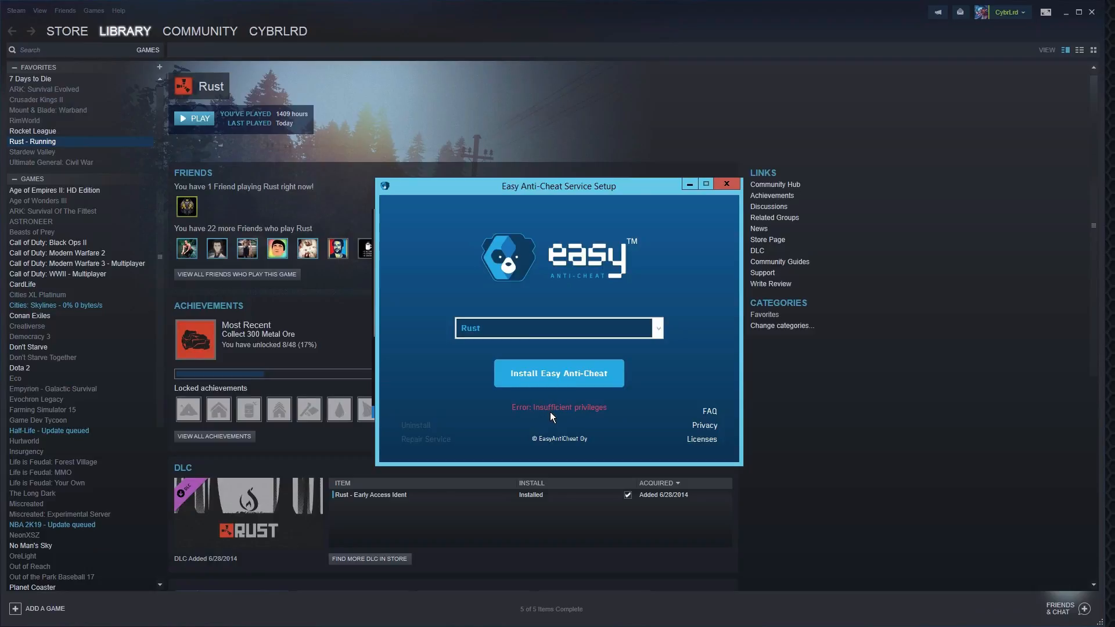
pyautogui.click(726, 184)
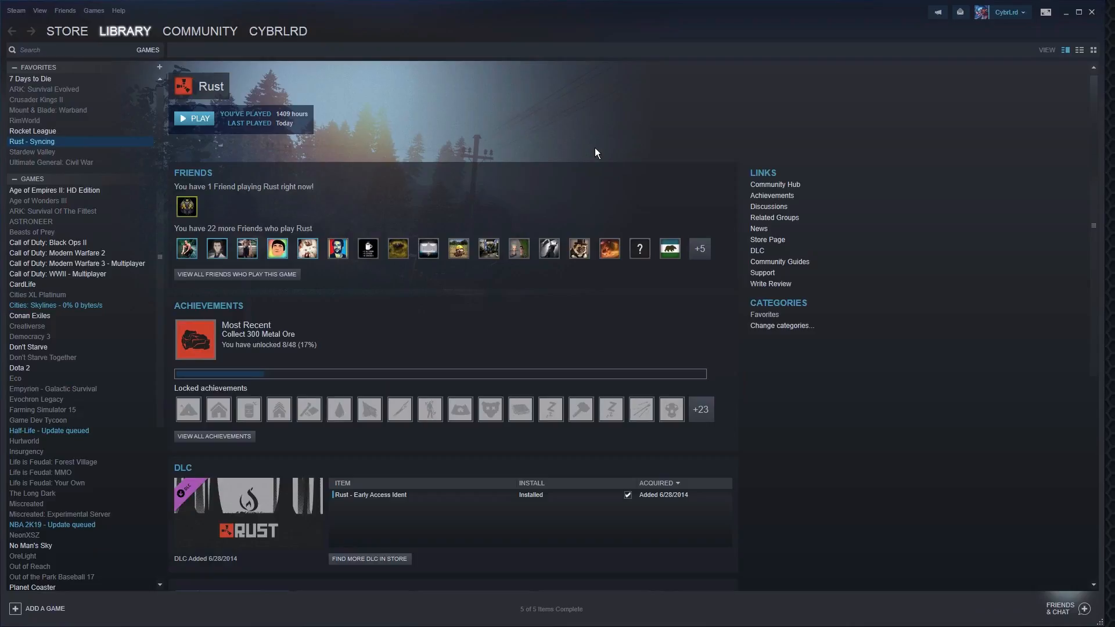
pyautogui.moveTo(1012, 50)
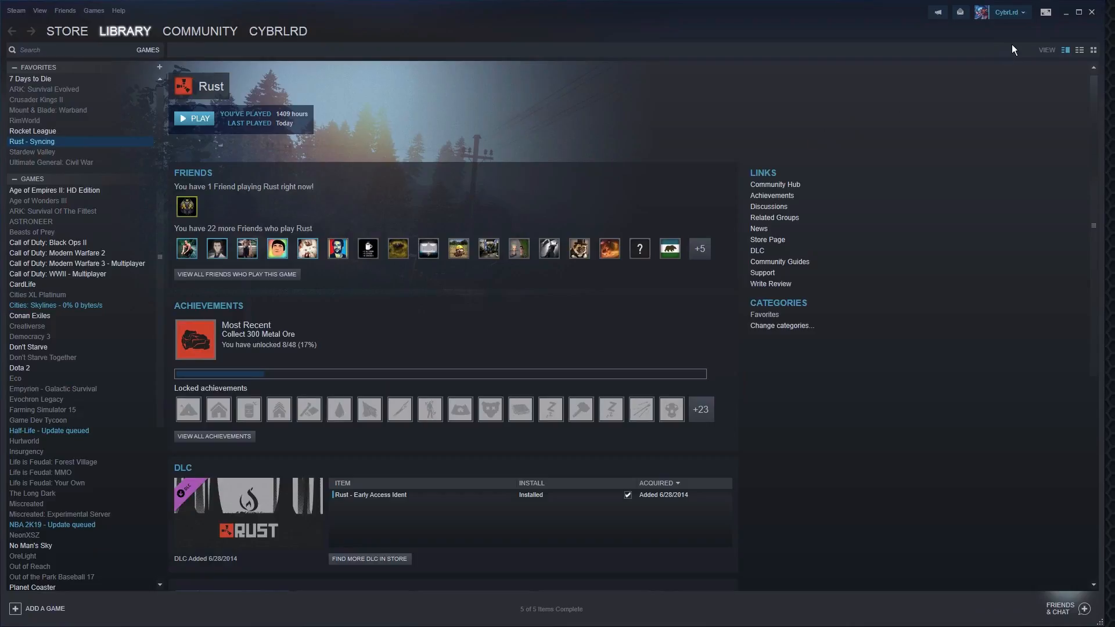
pyautogui.moveTo(1046, 12)
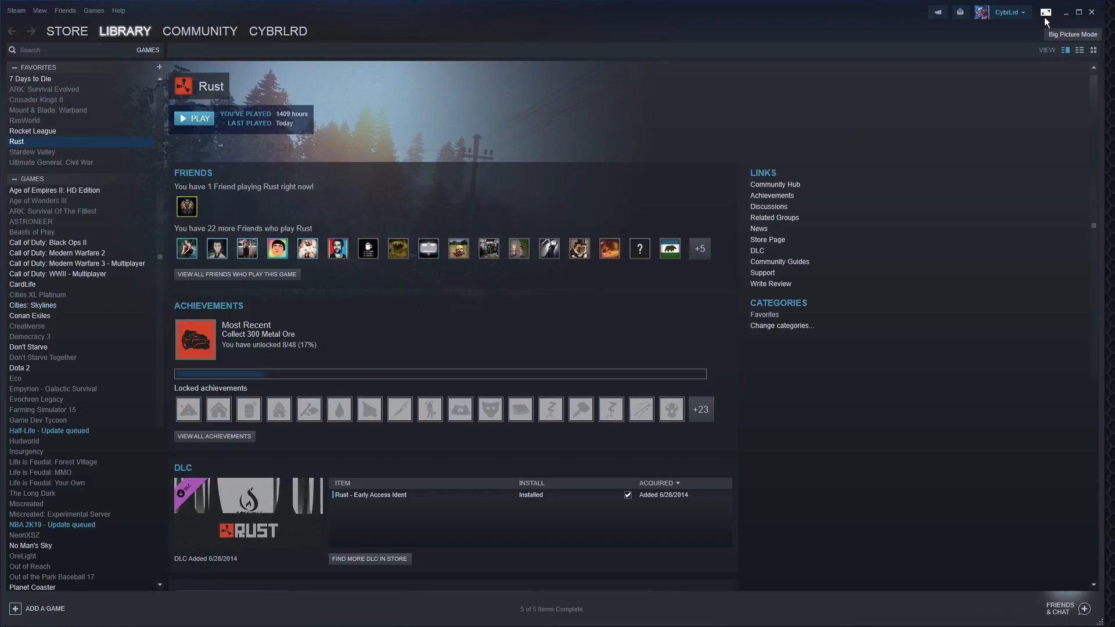
# Switch Steam into Big Picture Mode.
pyautogui.click(1043, 12)
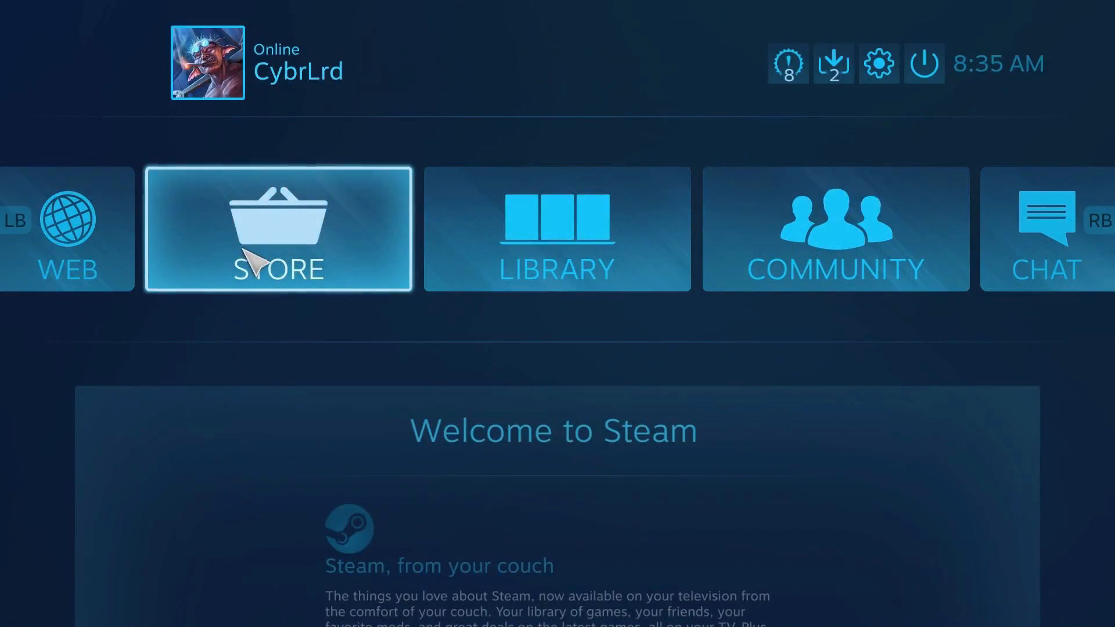
# Launch CardLife from the Big Picture library and choose Play Online to reach the server list.
pyautogui.click(556, 229)
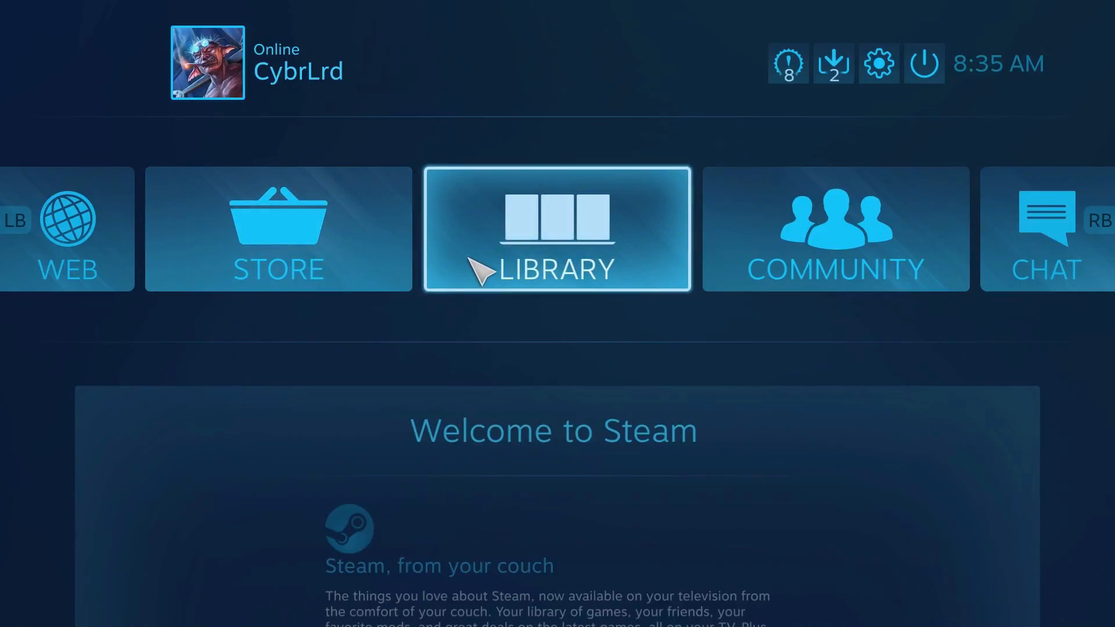
pyautogui.click(556, 229)
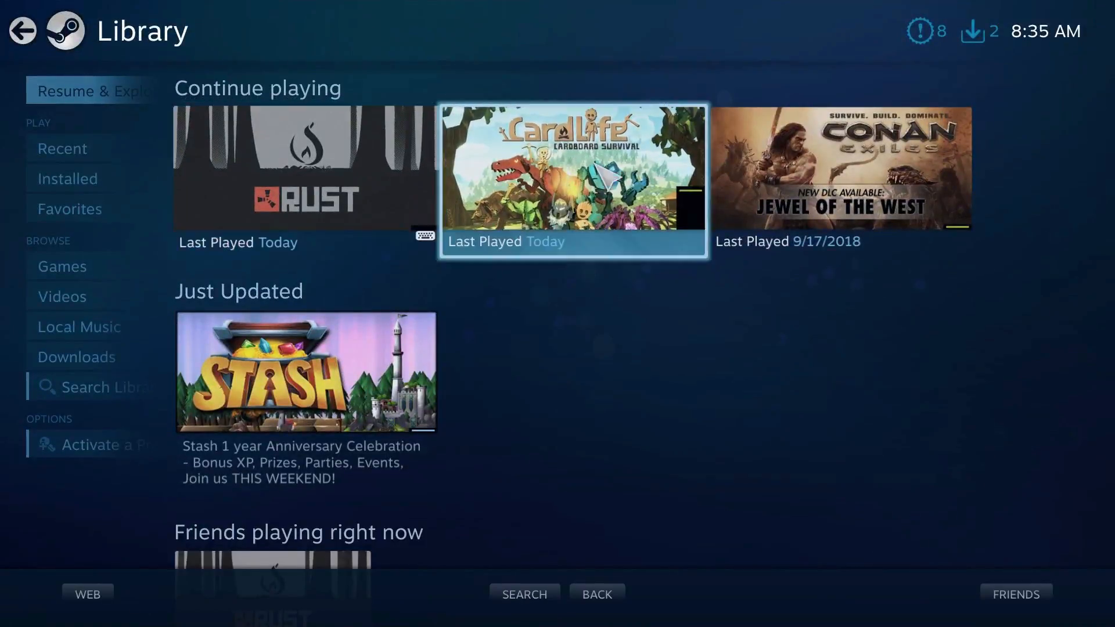
pyautogui.click(571, 181)
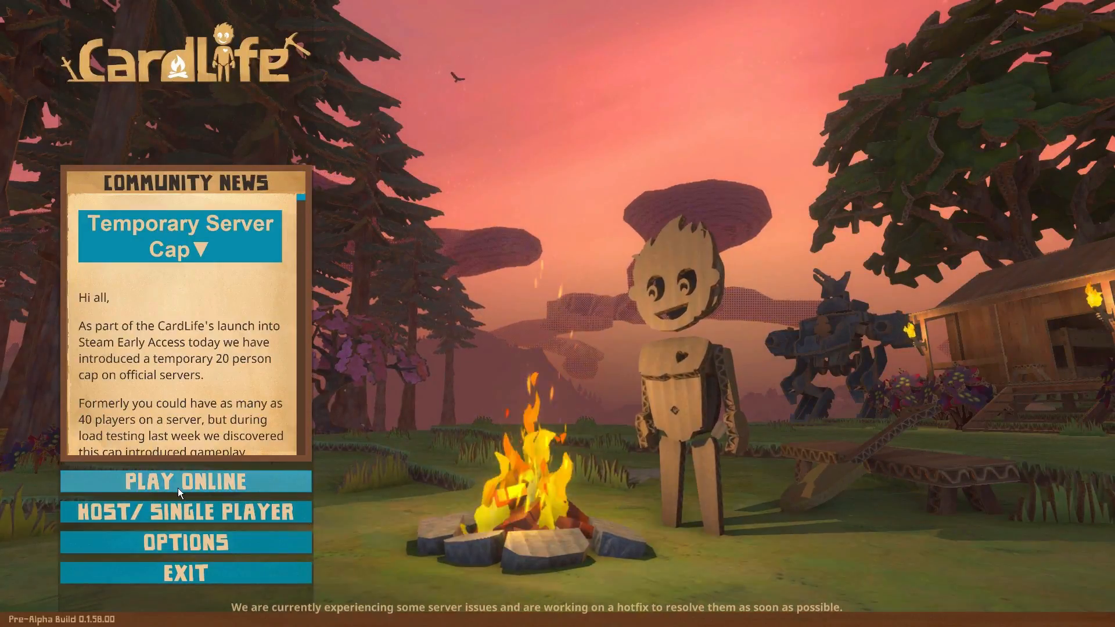
pyautogui.click(182, 481)
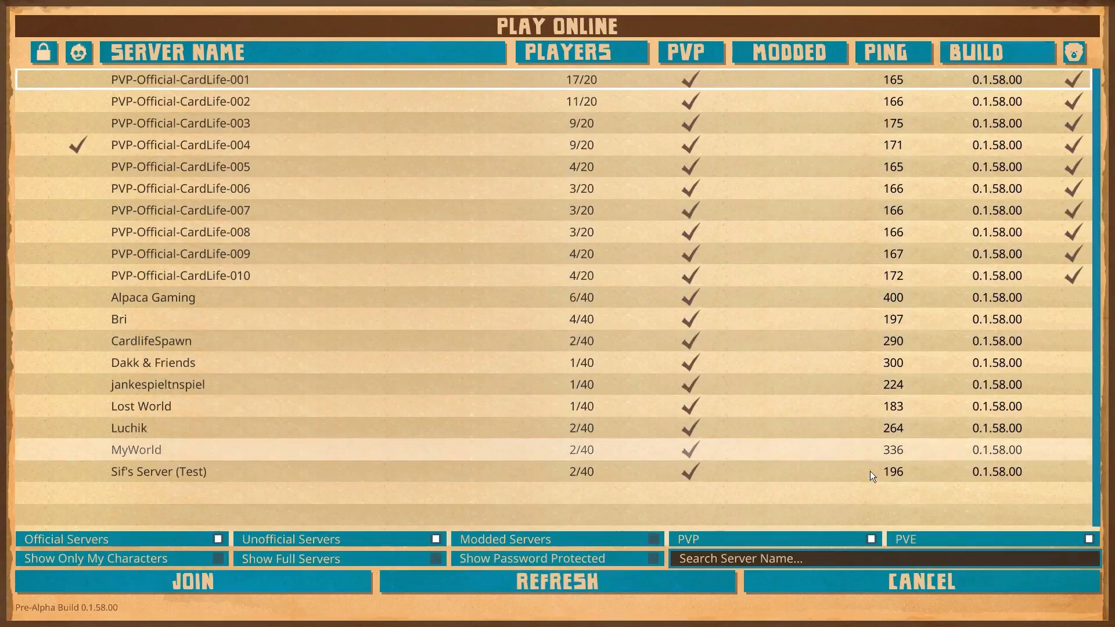
pyautogui.click(919, 582)
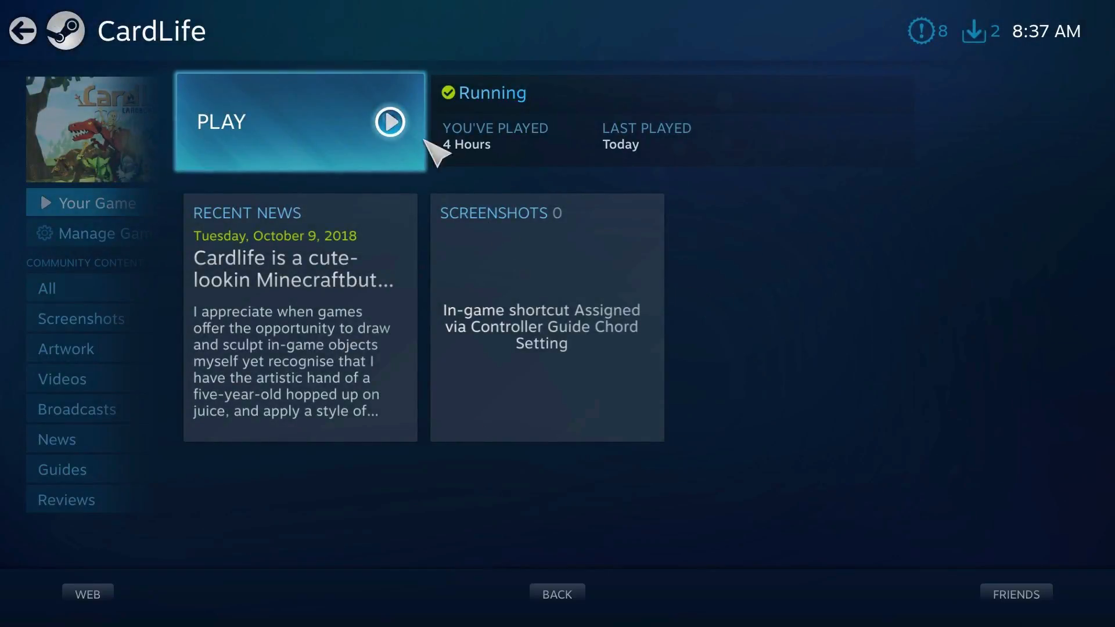
pyautogui.moveTo(683, 176)
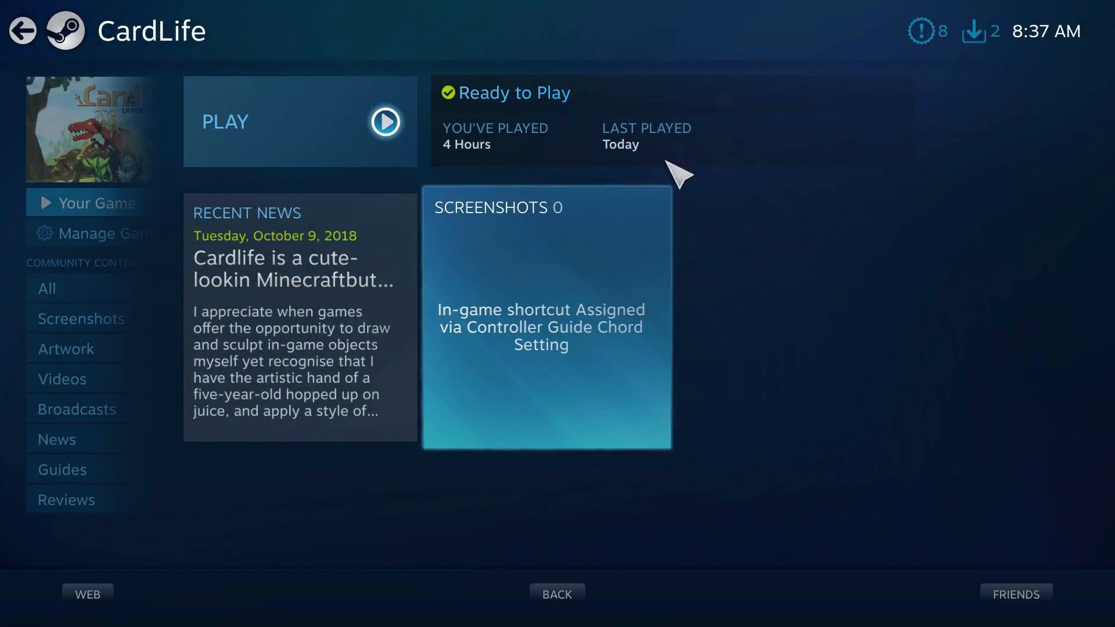
pyautogui.moveTo(391, 148)
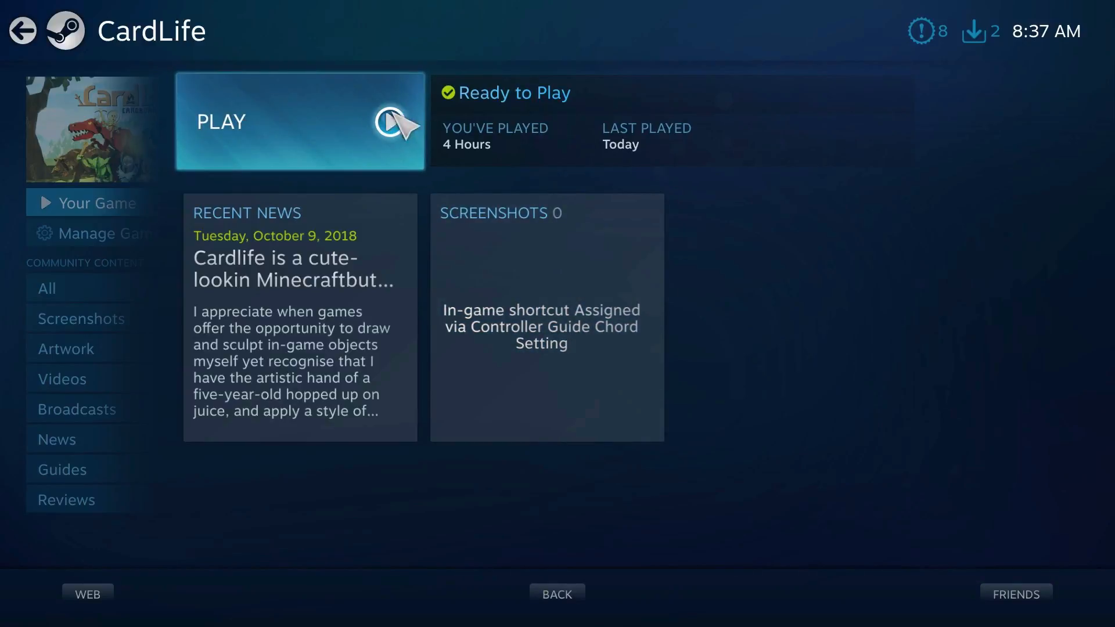
# Go back from the CardLife page to the Big Picture home screen.
pyautogui.click(22, 30)
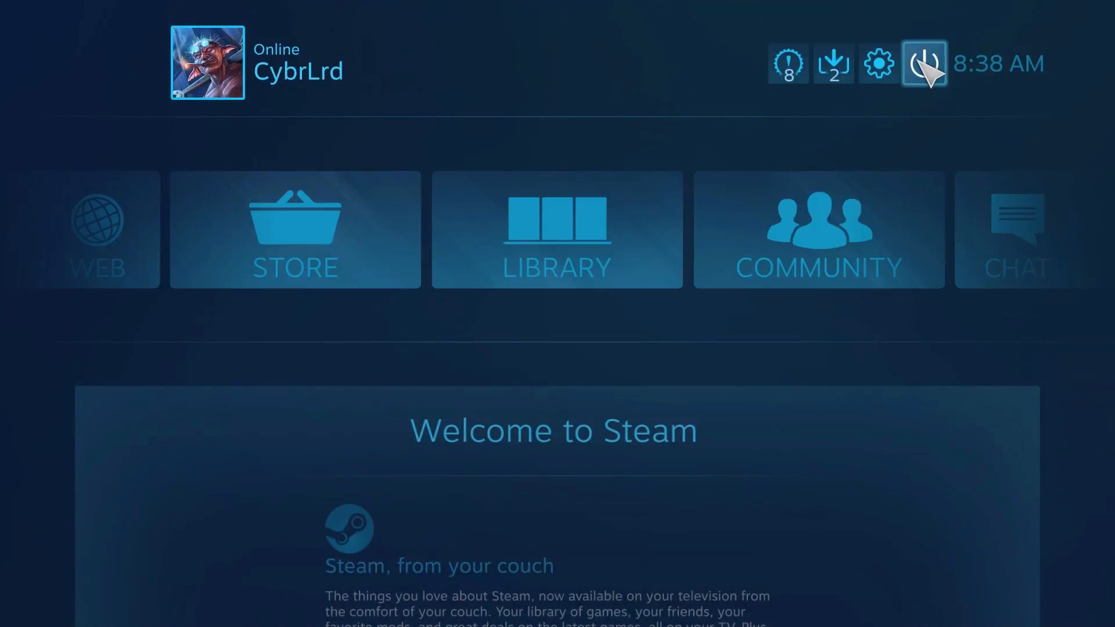
# Minimize Big Picture to desktop Steam and select CardLife in the library list.
pyautogui.click(923, 63)
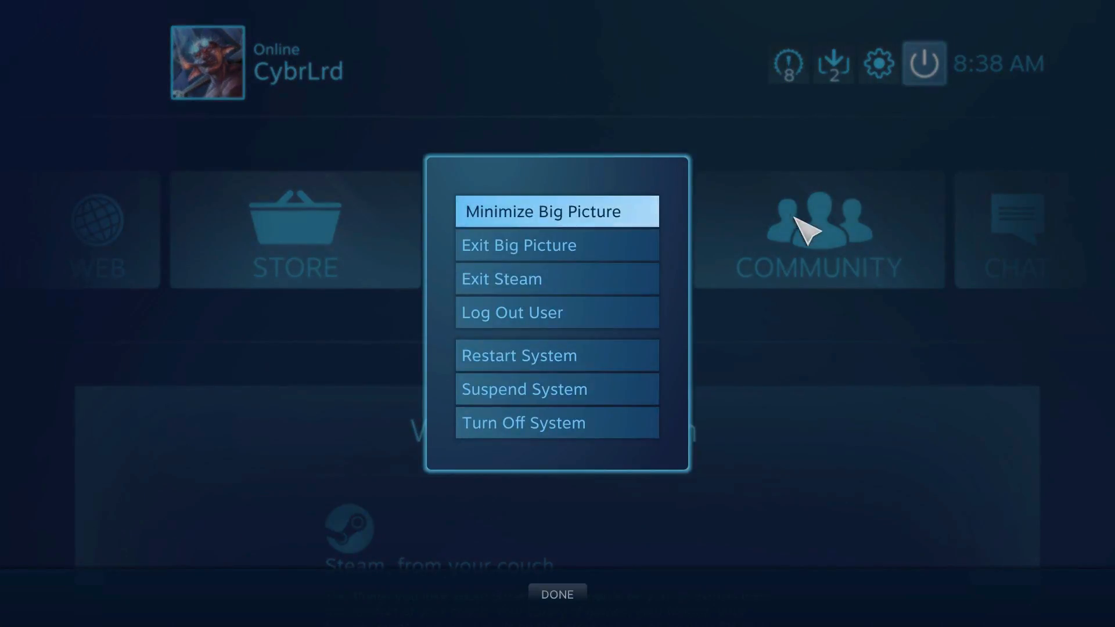
pyautogui.click(556, 211)
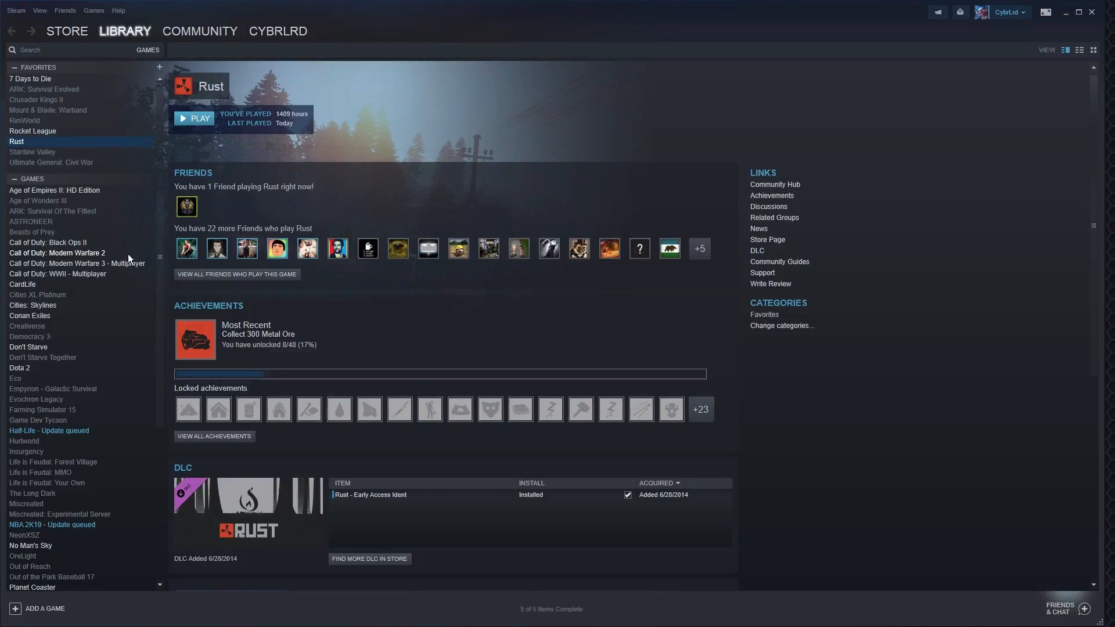
pyautogui.moveTo(23, 290)
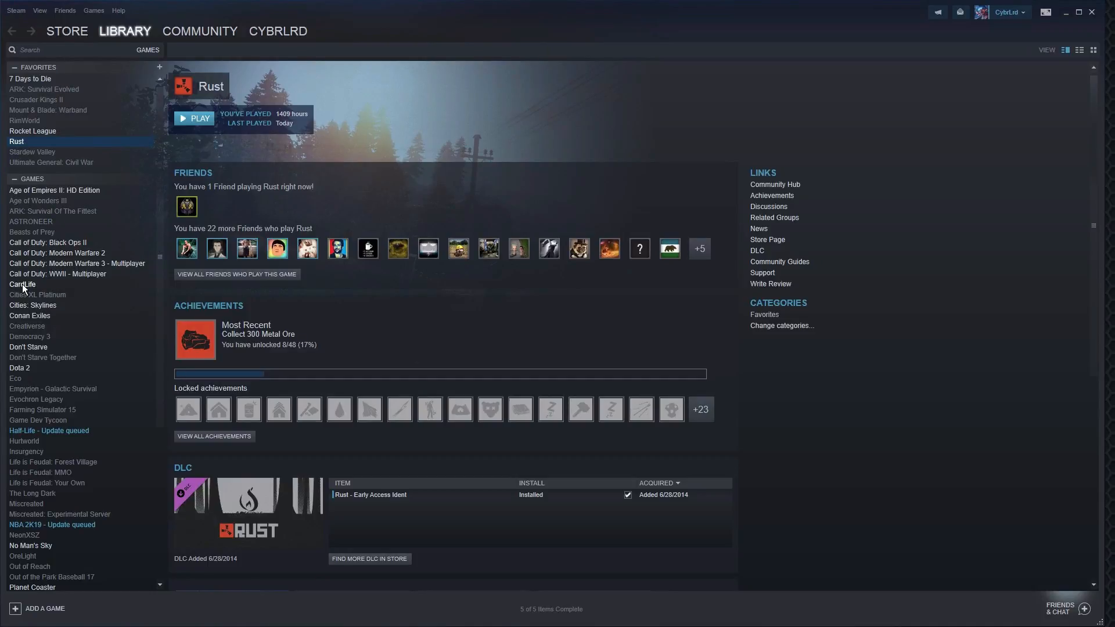
pyautogui.click(22, 284)
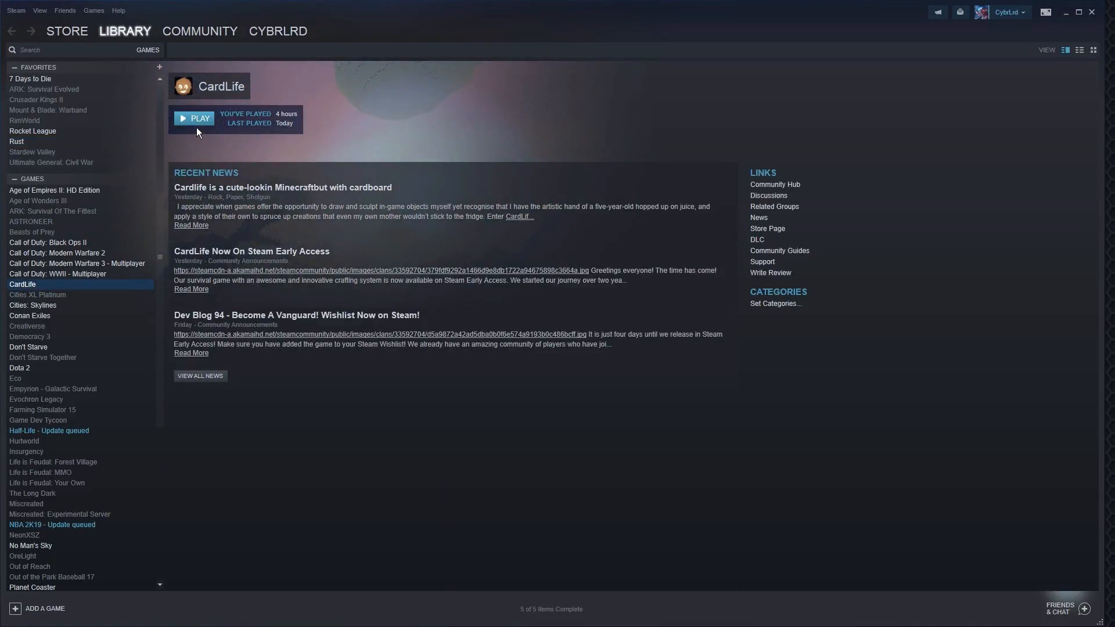